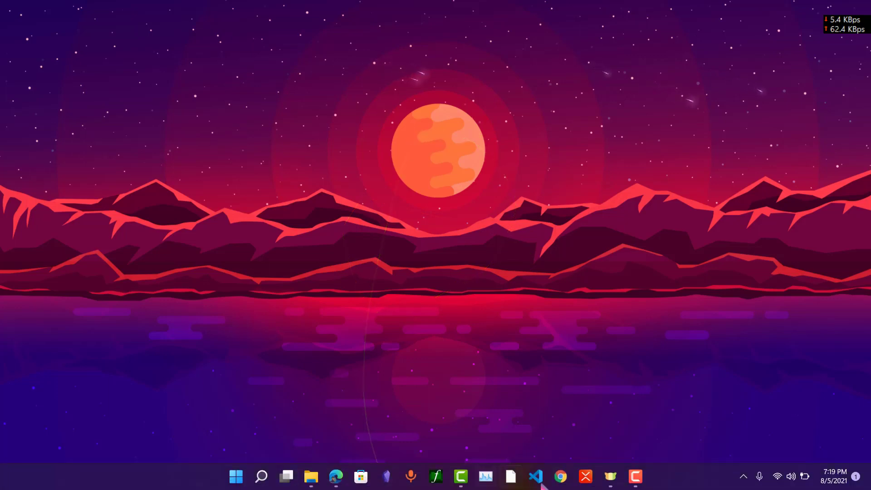
mouse_move(456, 134)
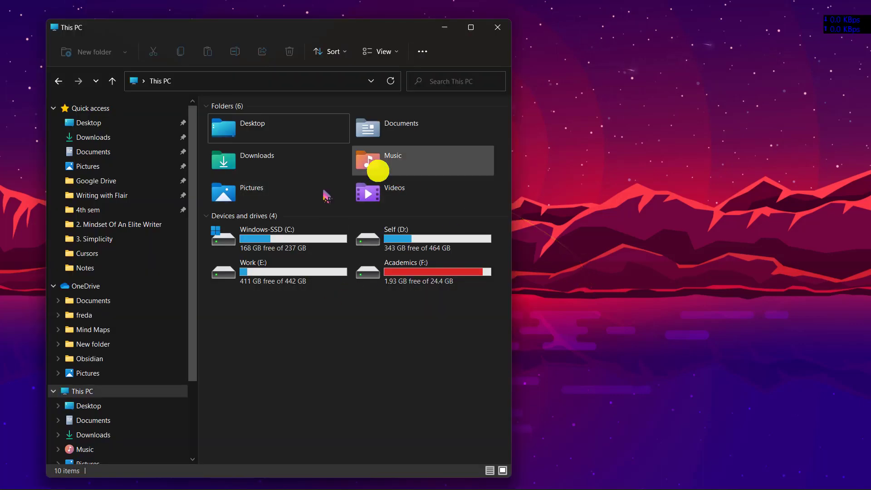
mouse_move(349, 326)
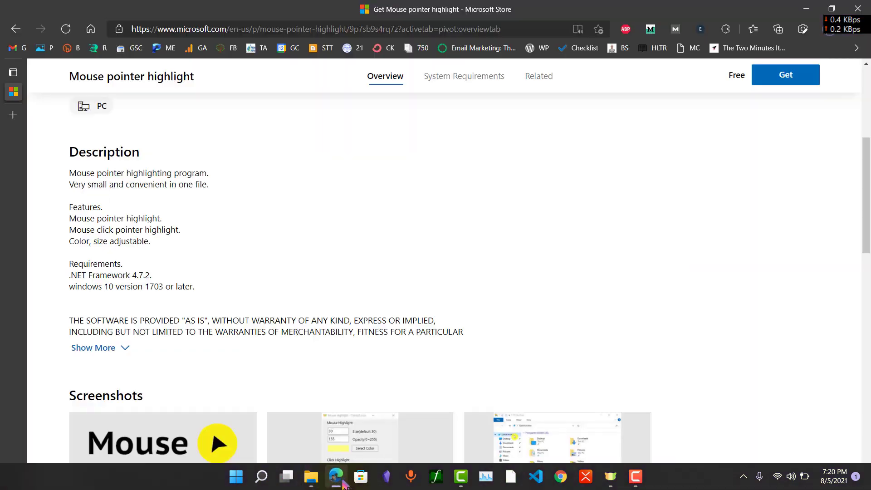
mouse_move(147, 177)
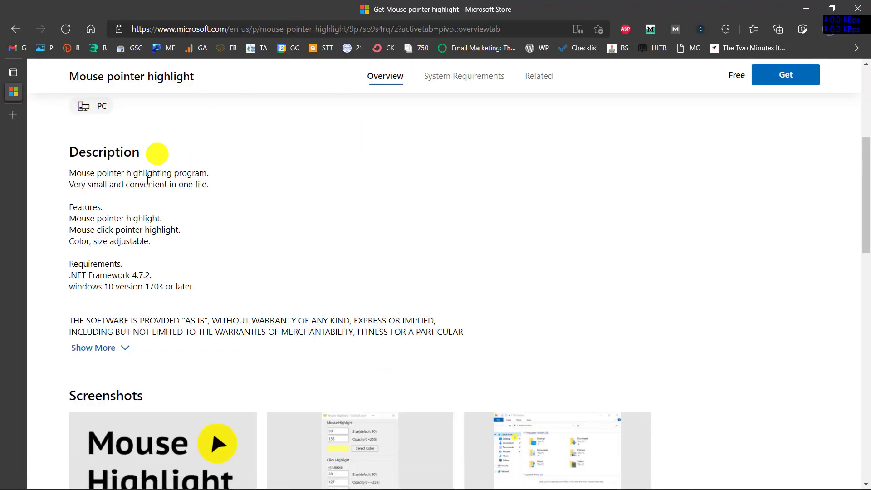
Scroll back to the top of the Mouse pointer highlight store page.
scroll("up", 3)
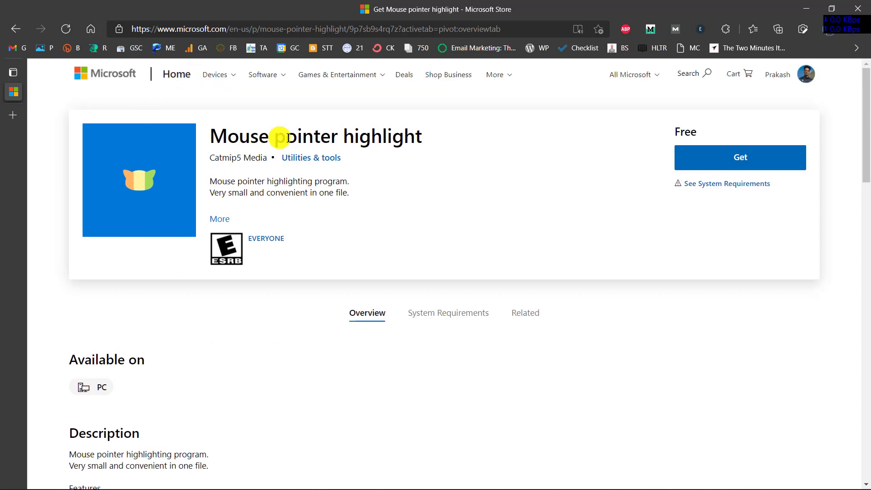
mouse_move(189, 137)
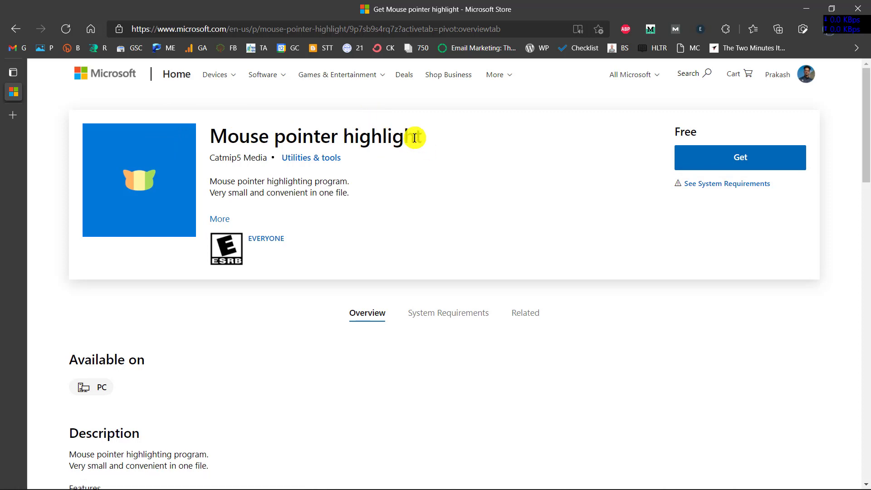
mouse_move(407, 136)
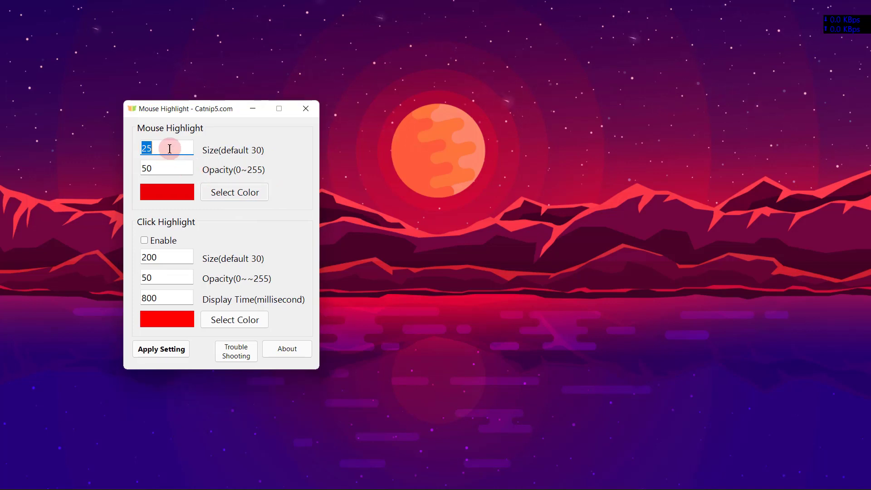
mouse_move(186, 150)
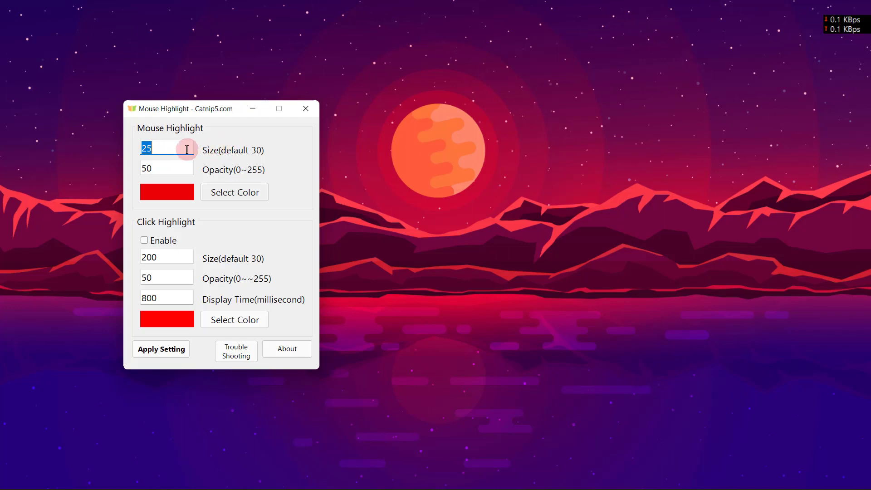
mouse_move(129, 153)
type("200")
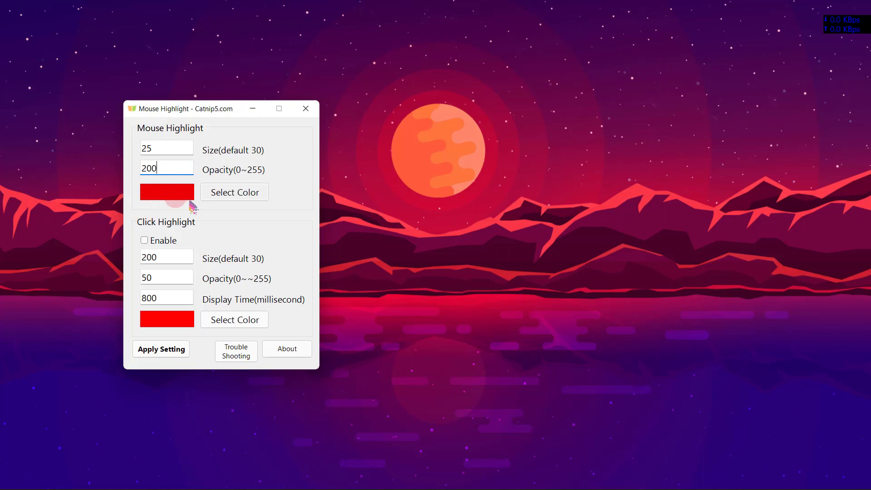
Pick yellow as the highlight colour in the Select Color dialog.
left_click(235, 192)
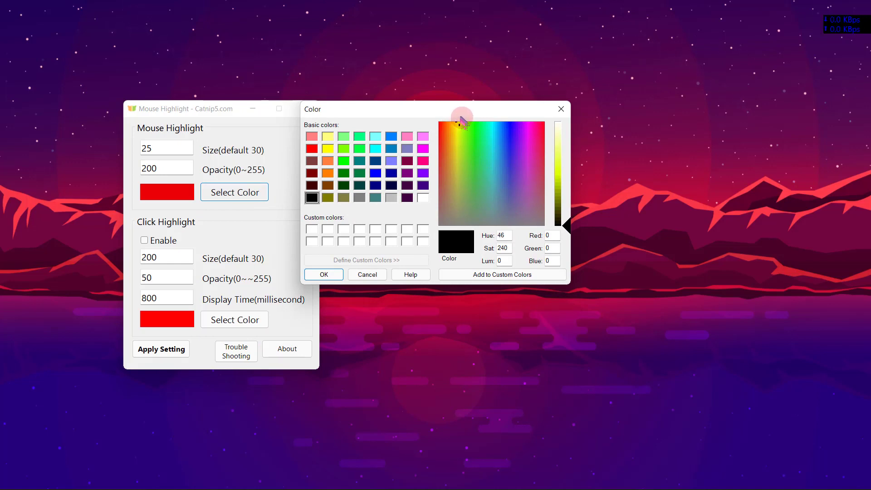
left_click(329, 149)
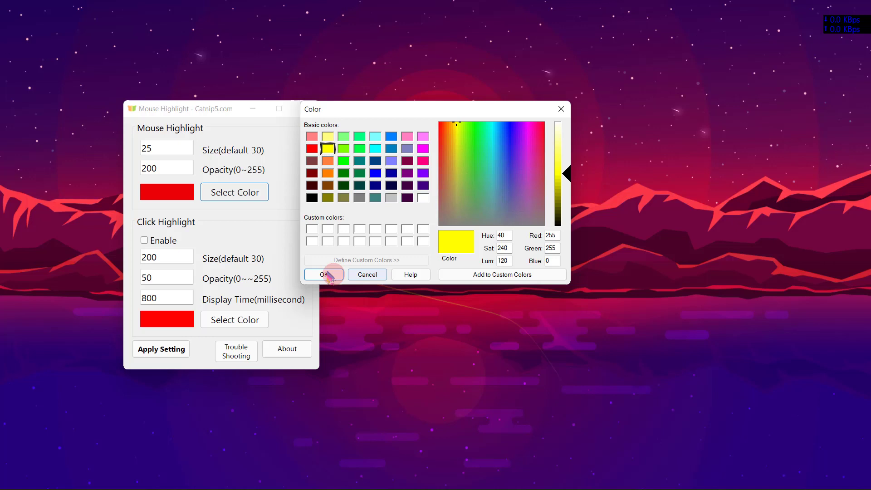
left_click(324, 274)
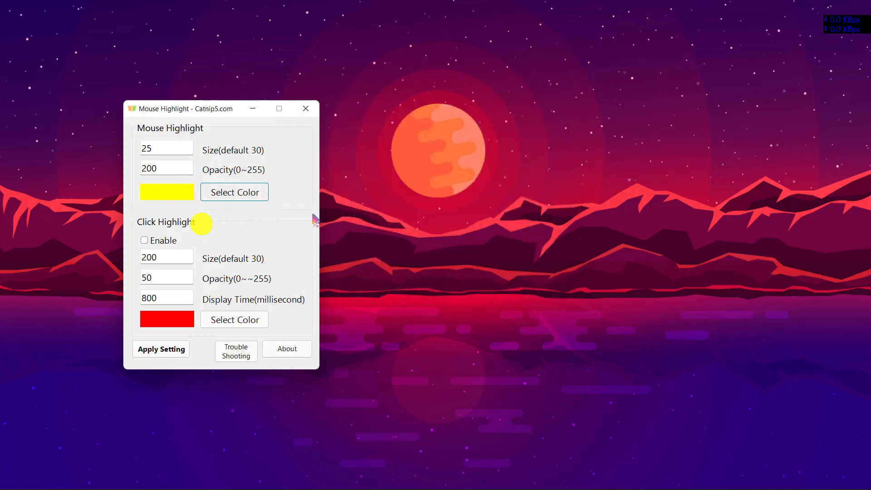
mouse_move(690, 151)
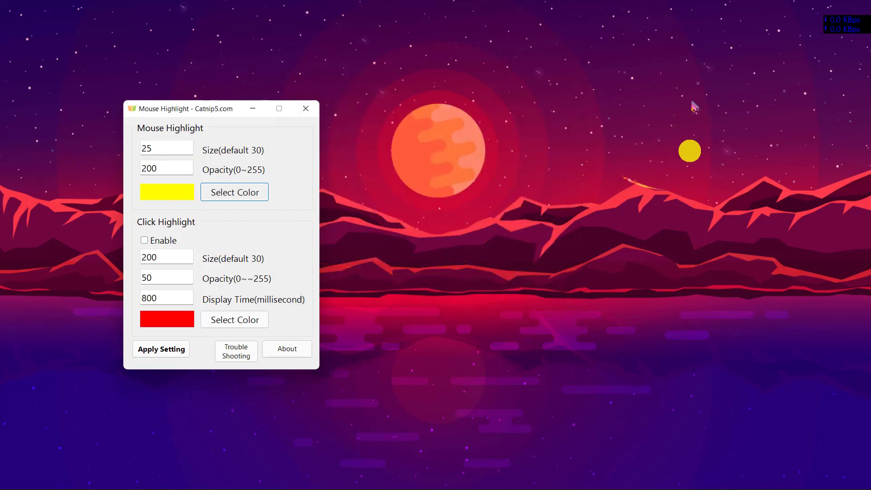
mouse_move(497, 239)
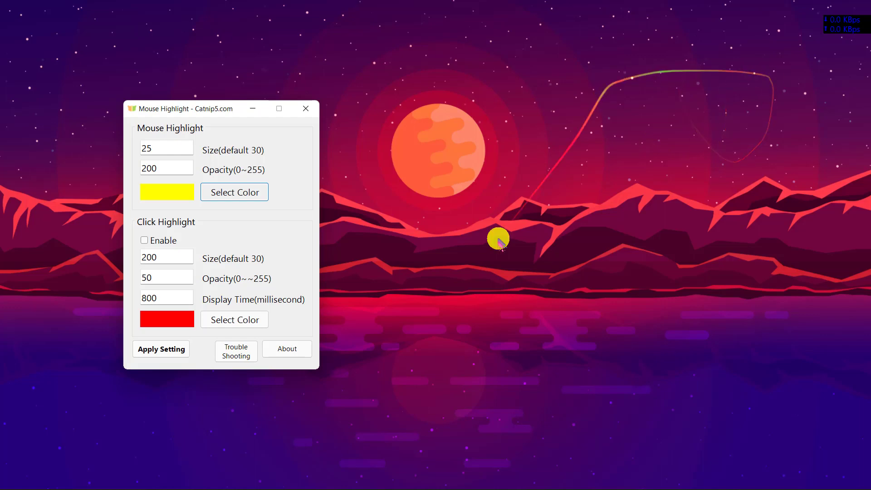
mouse_move(389, 253)
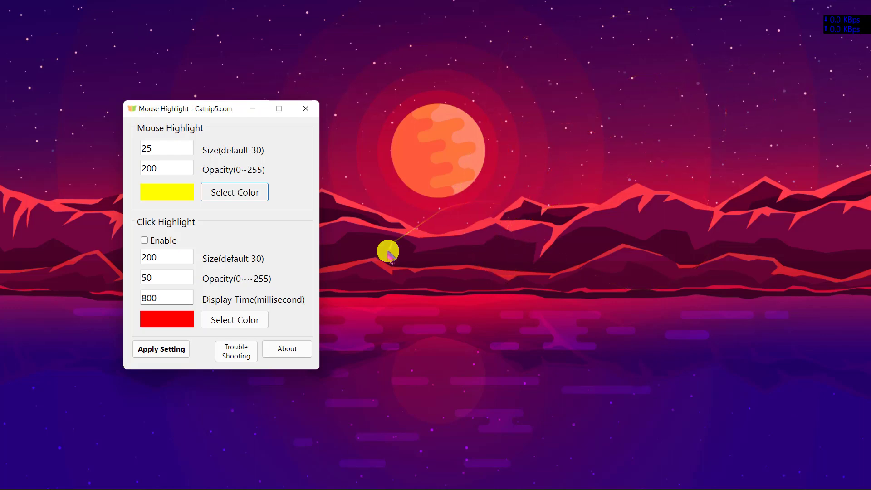
Apply the size 25, opacity 200, yellow highlight settings to show the halo.
left_click(161, 349)
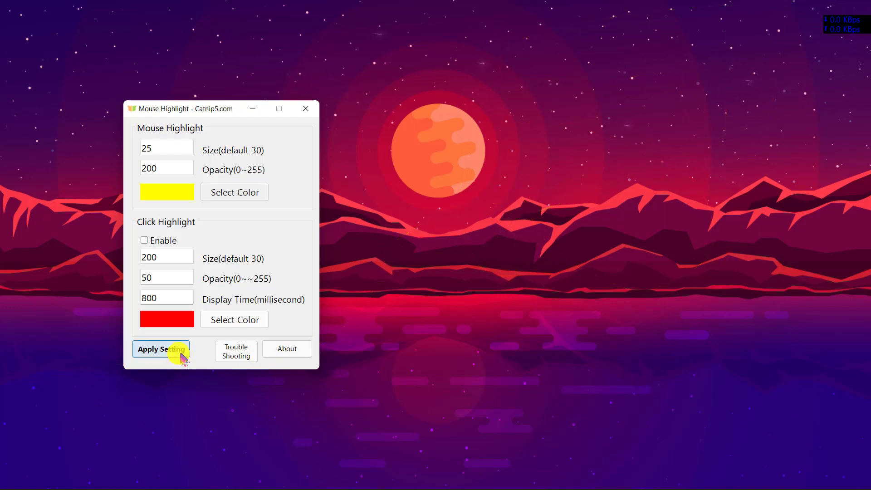